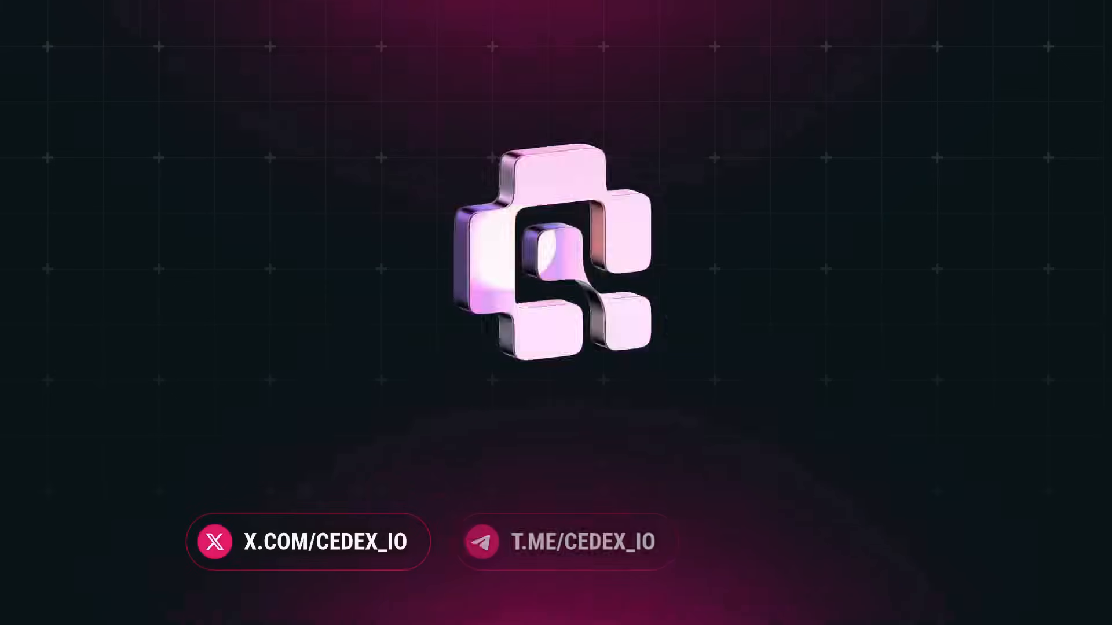
click(812, 542)
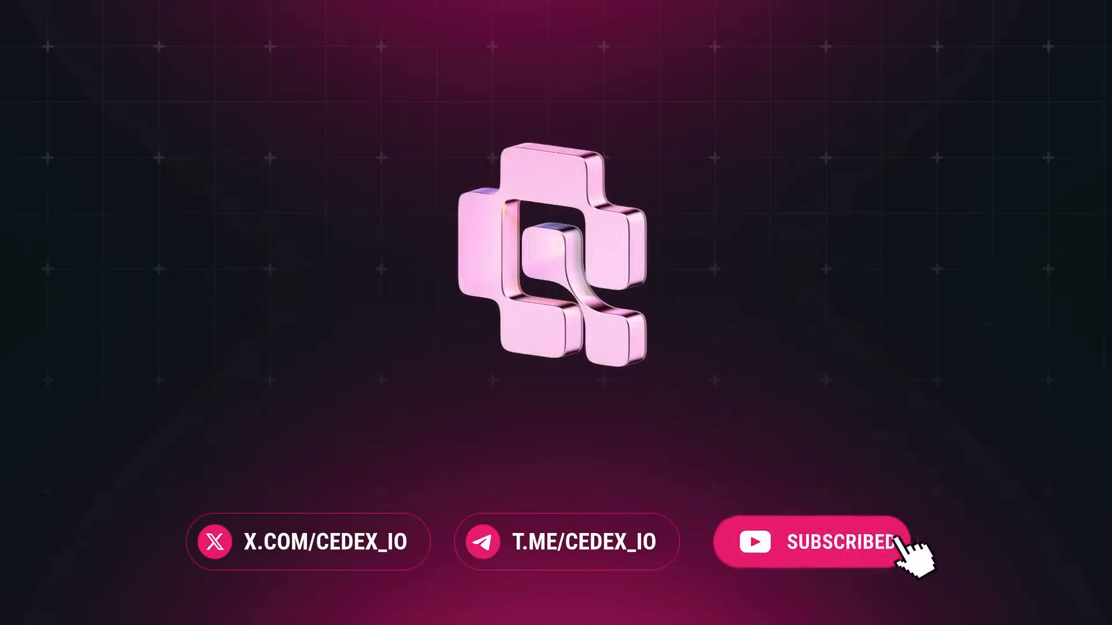